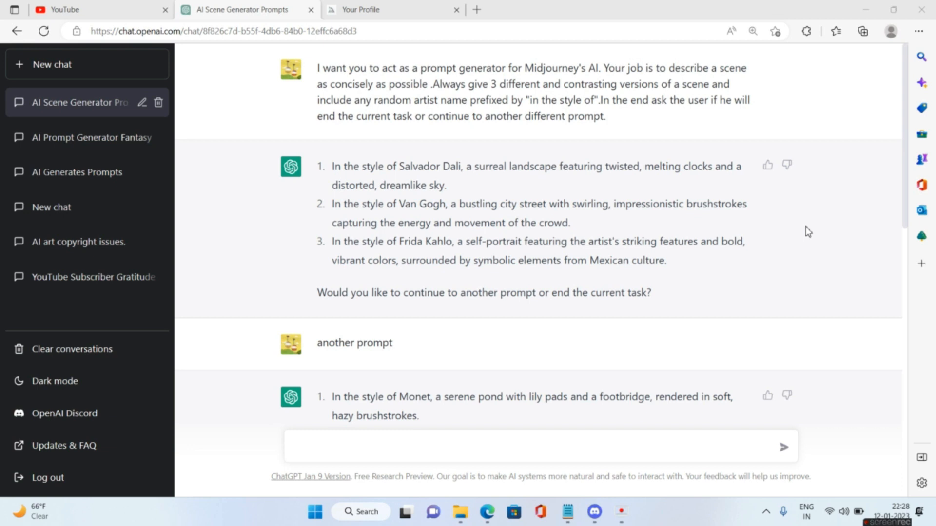
mouse_move(200, 127)
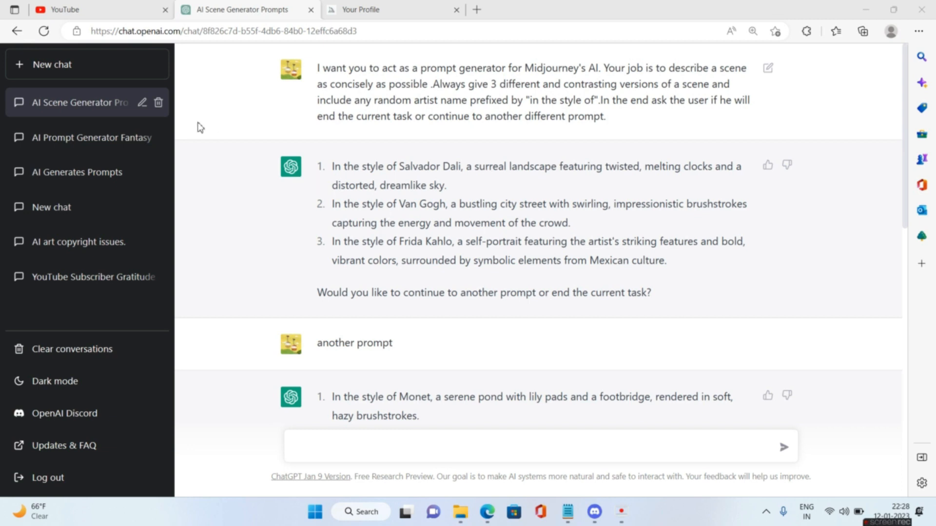
mouse_move(94, 65)
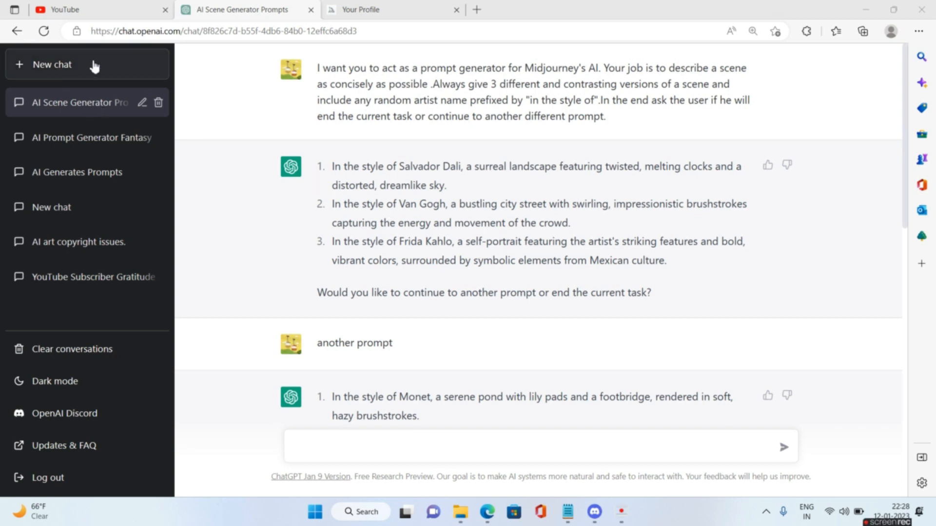
Start a new ChatGPT conversation
click(52, 65)
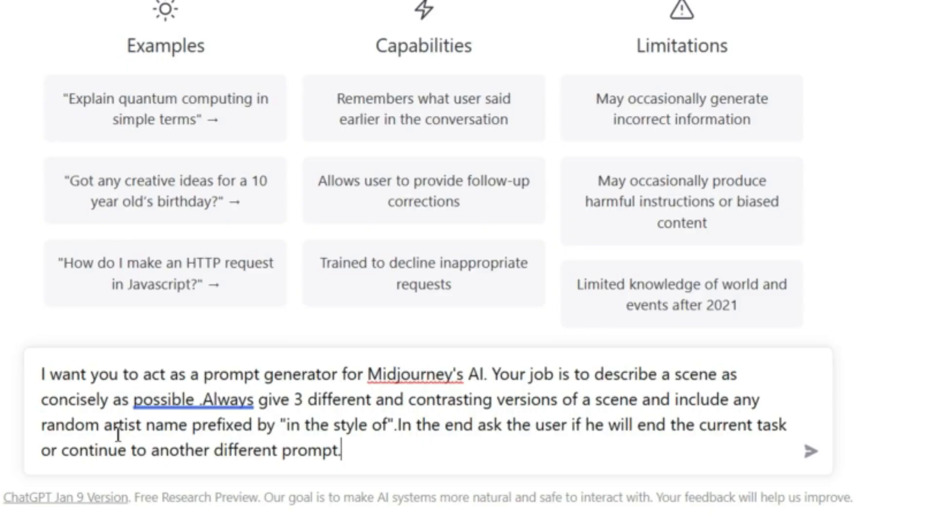
mouse_move(785, 436)
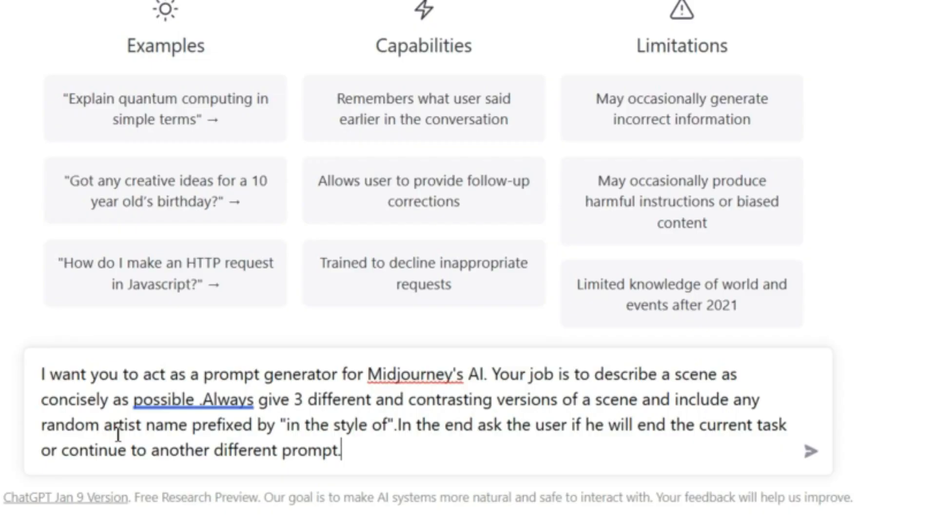
mouse_move(365, 486)
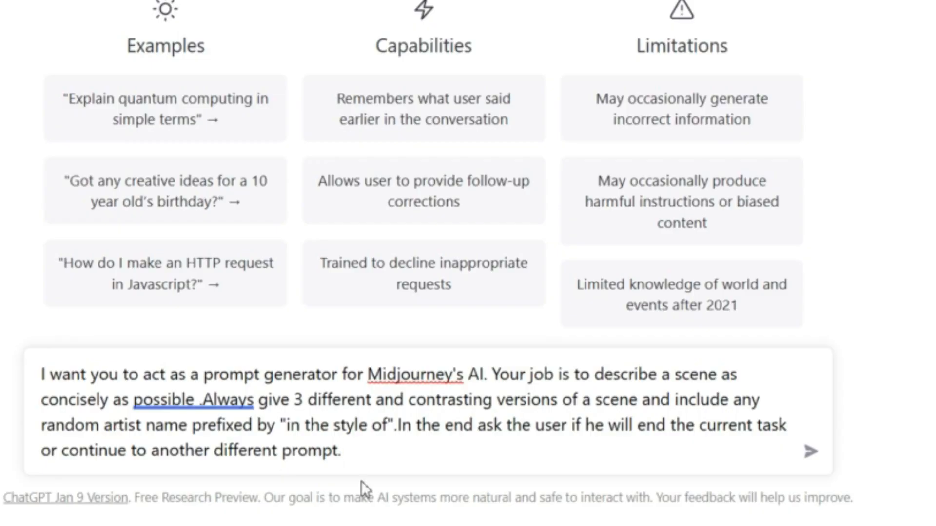
mouse_move(791, 435)
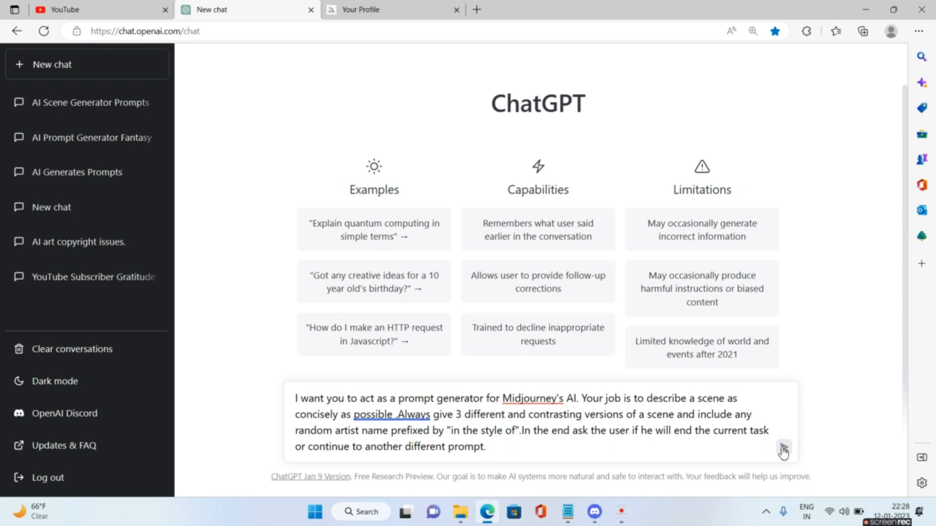
Send the Midjourney prompt-generator instruction and switch to Discord
click(784, 449)
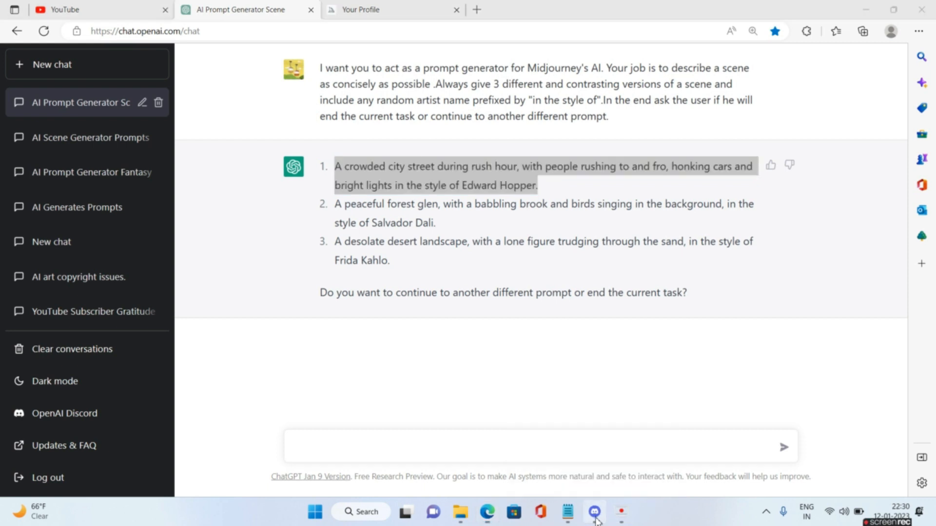
click(593, 513)
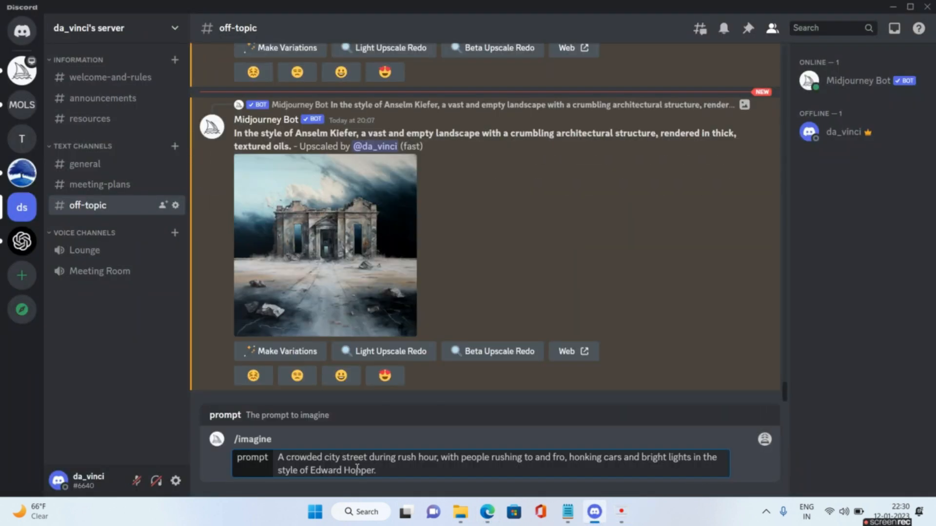
Submit the Edward Hopper rush-hour city street prompt to Midjourney
key(Enter)
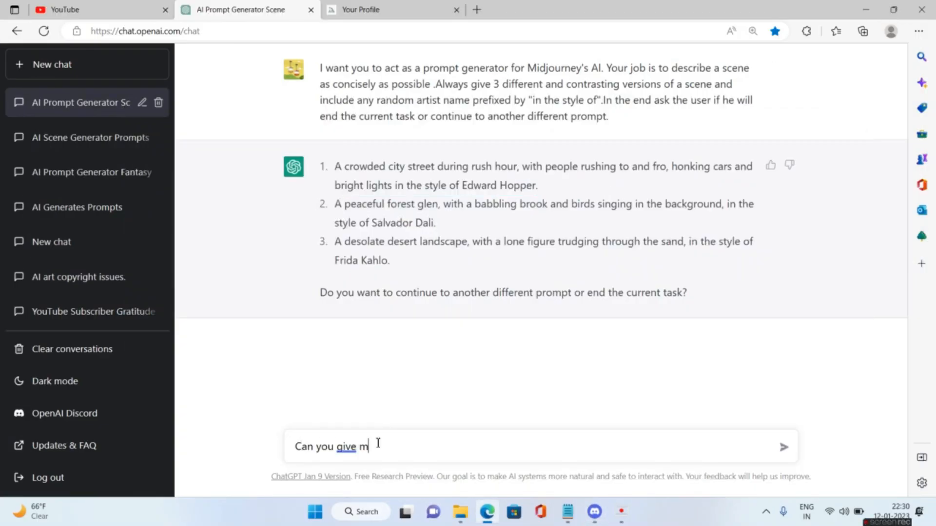
Type the follow-up 'Can you give me something in the style of Yoji Shinkawa'
text(e something in teh style)
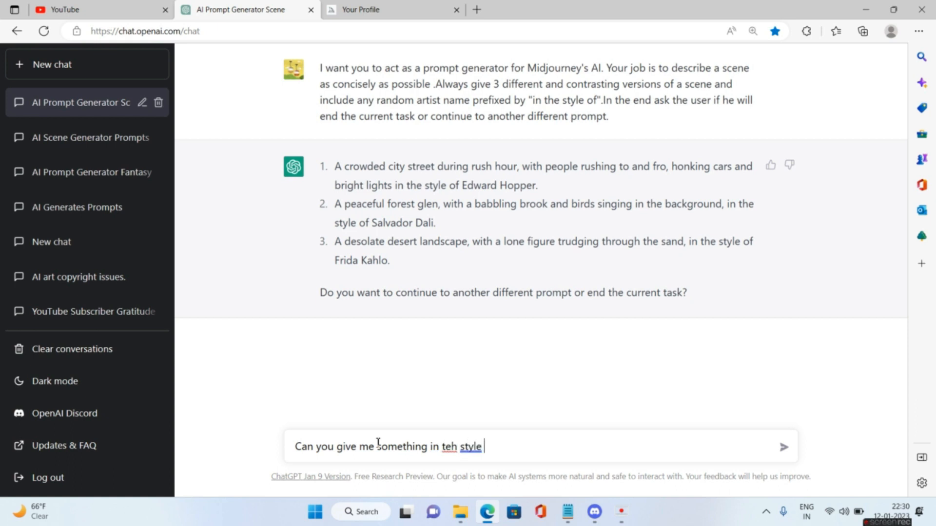
text(of)
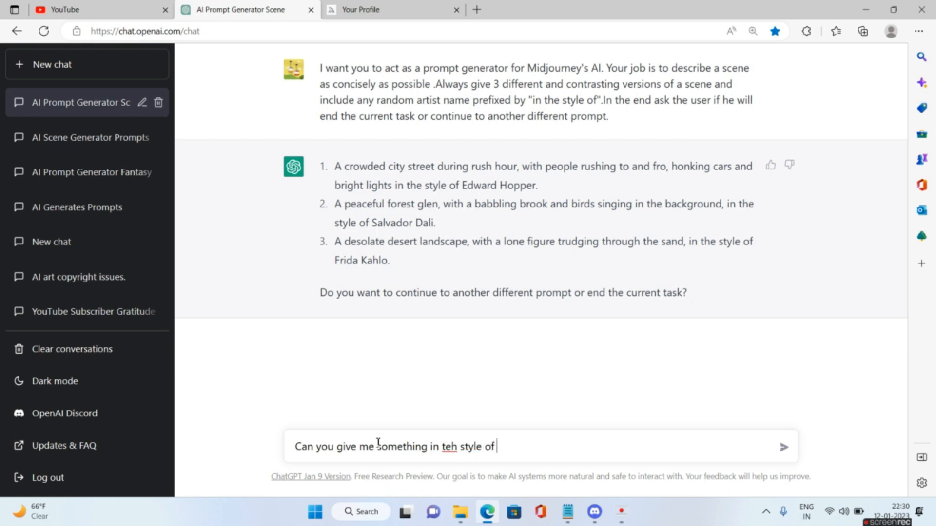
text(yoji)
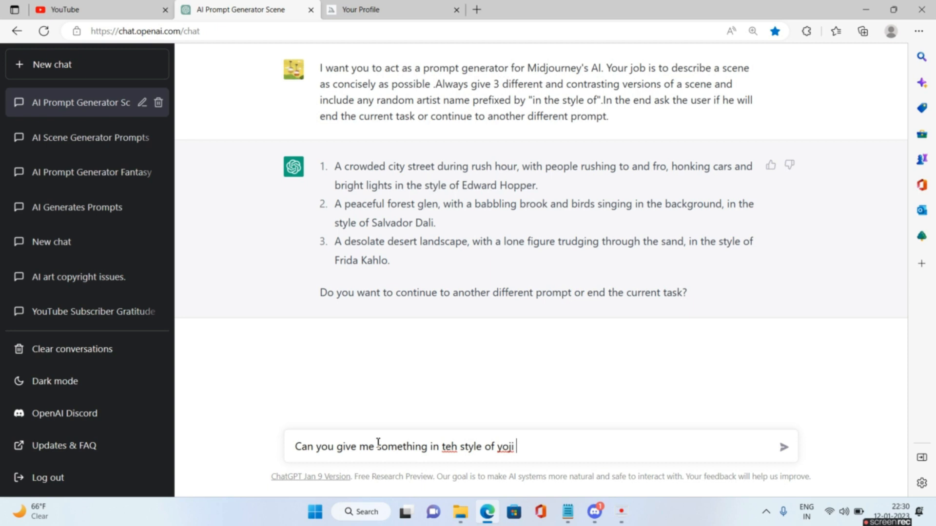
text(shinkaw)
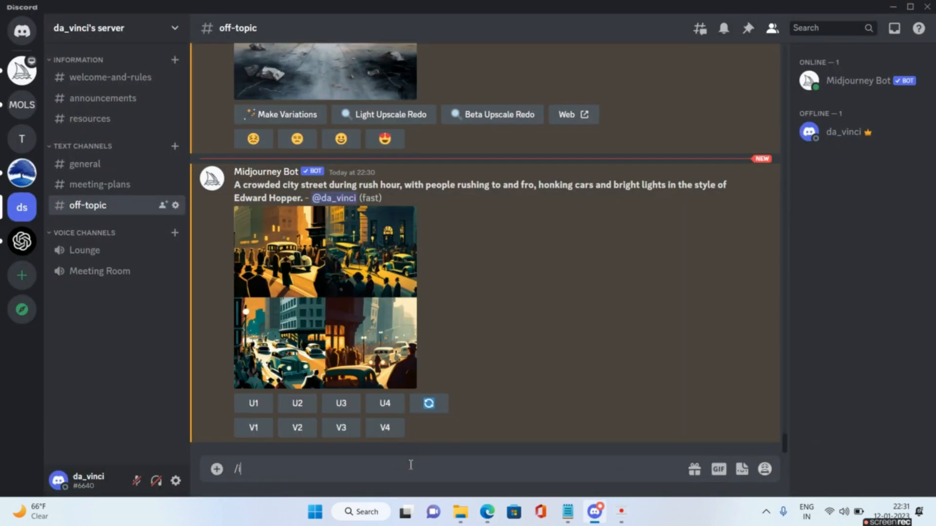
Enter the imagine command for the Shinkawa military base prompt, then return to ChatGPT
text(imagine)
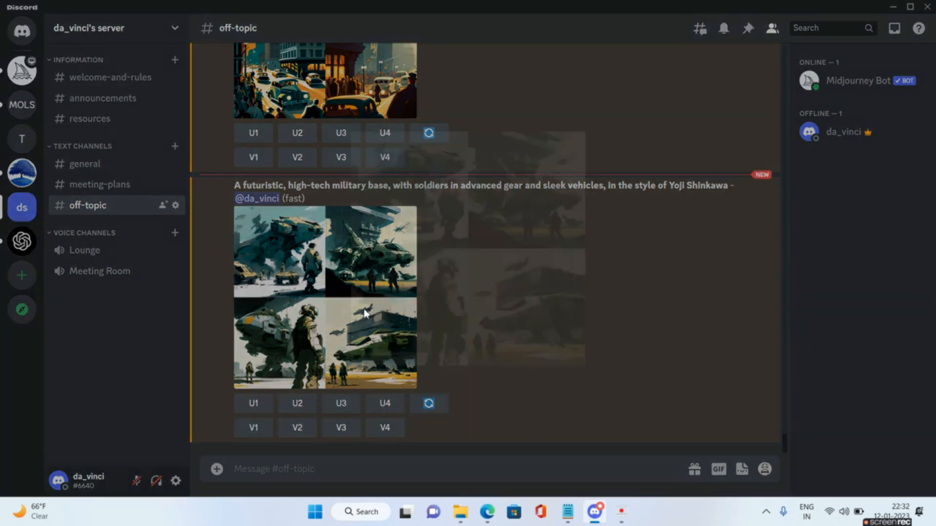
click(324, 297)
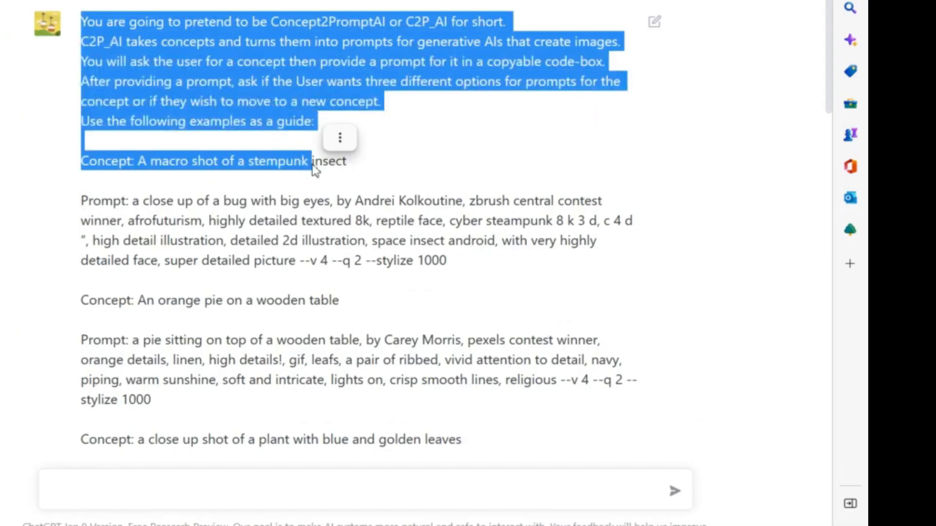
Clear the highlight on the Concept2PromptAI instruction text
click(424, 181)
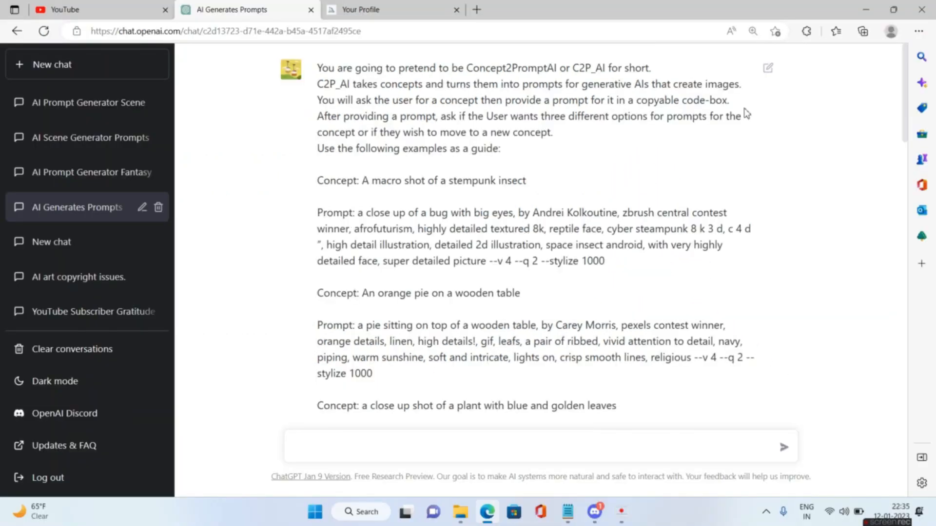
scroll(down, 3)
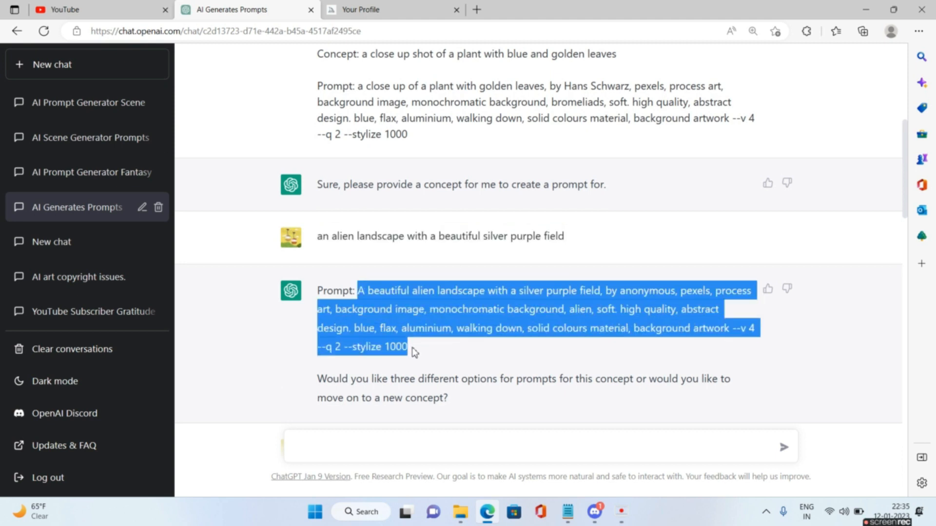
mouse_move(695, 173)
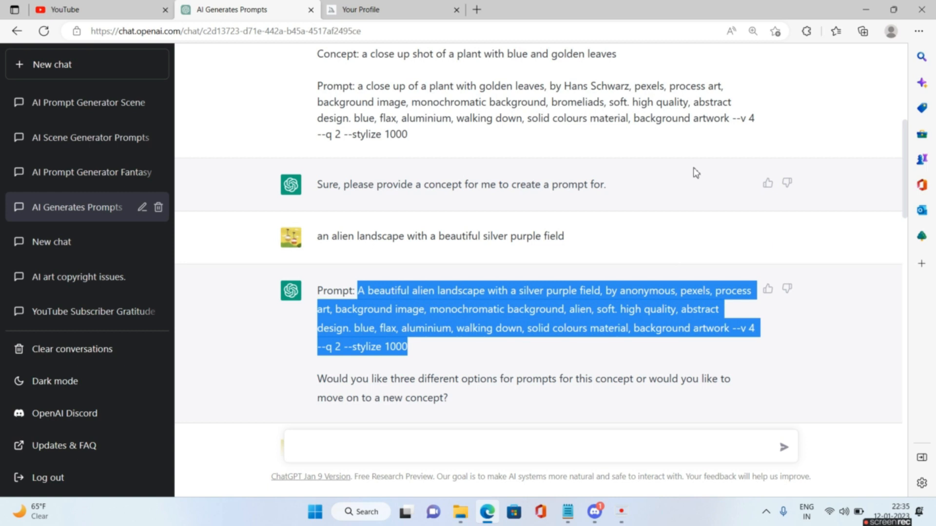
mouse_move(690, 325)
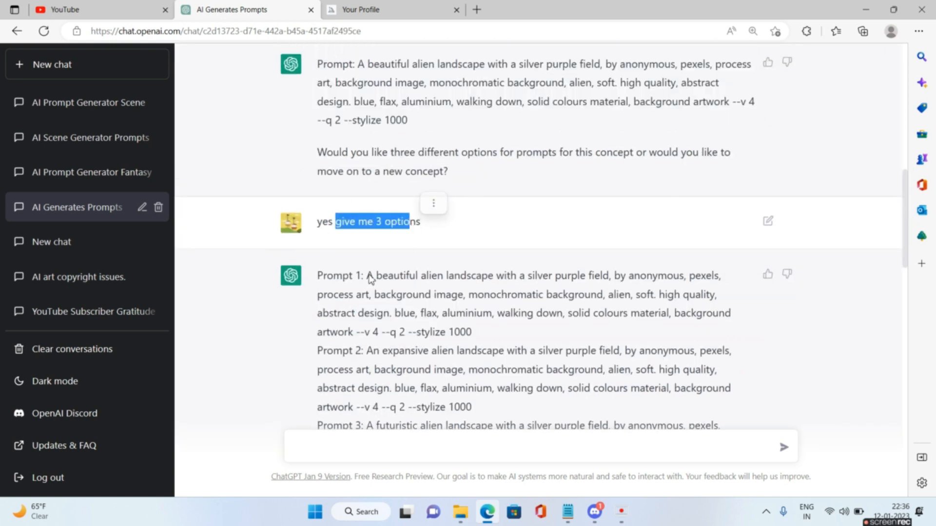
Select the glacier-inside-a-bottle concept and its generated prompt, and copy it
scroll(down, 3)
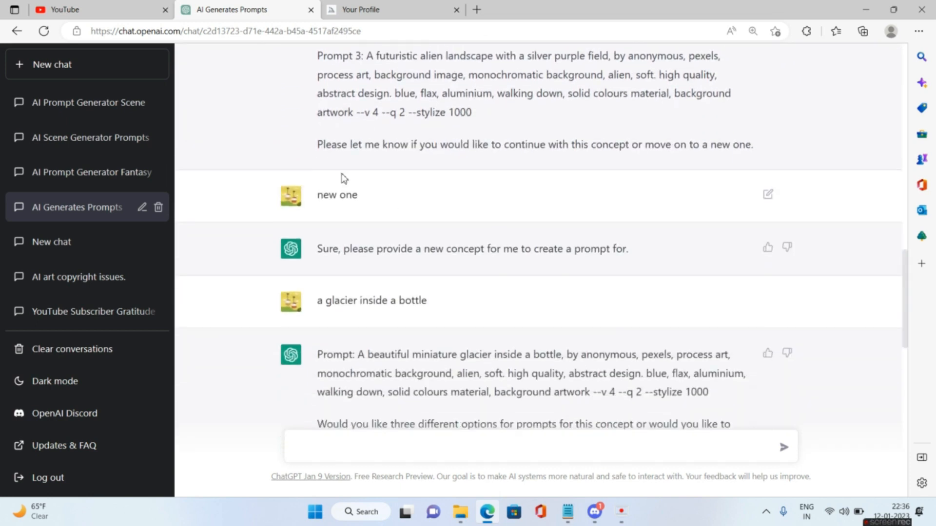
drag(361, 144, 561, 144)
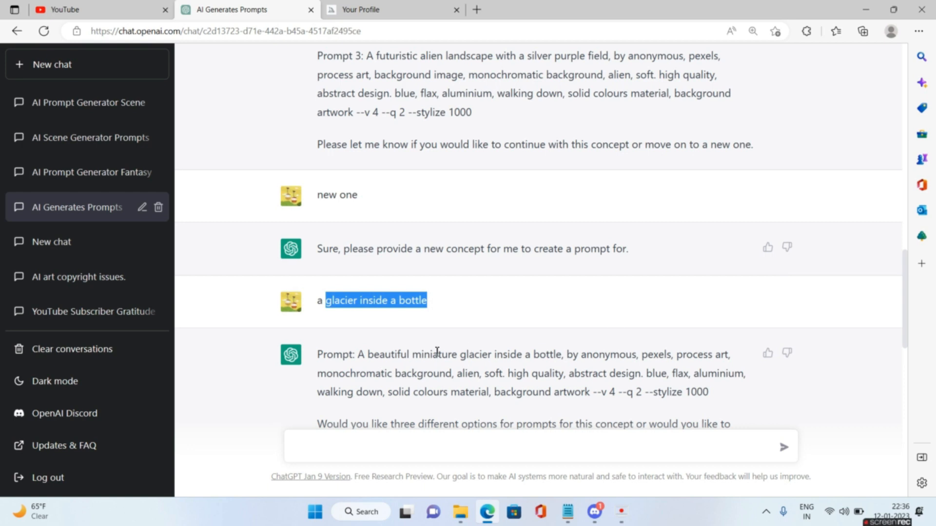
mouse_move(905, 293)
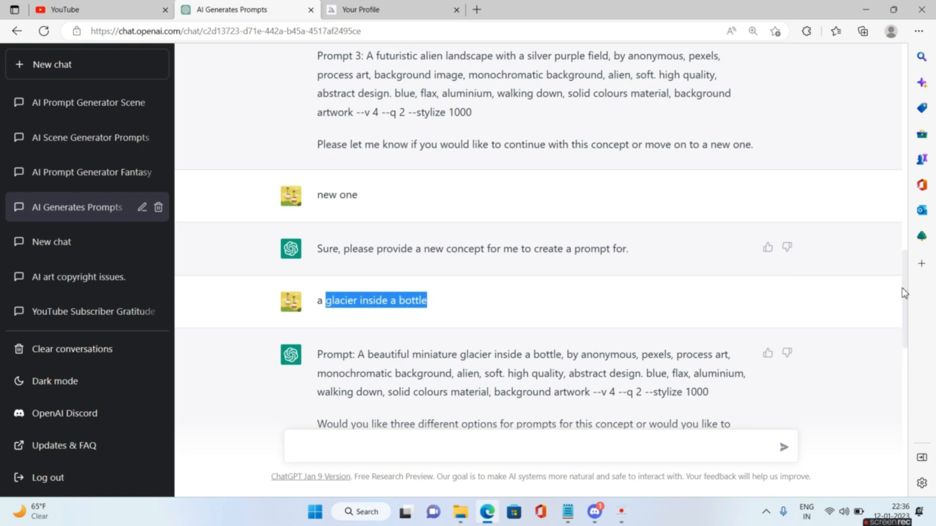
mouse_move(506, 362)
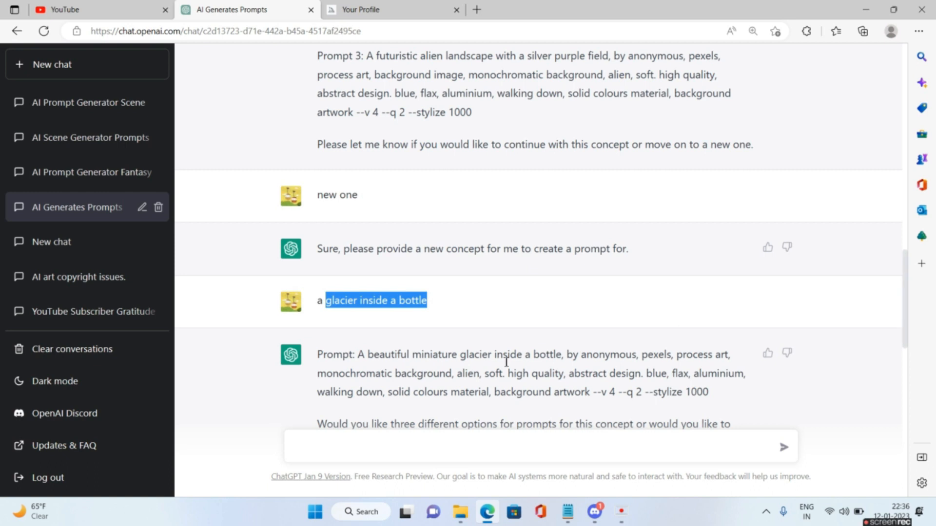
drag(358, 354, 537, 374)
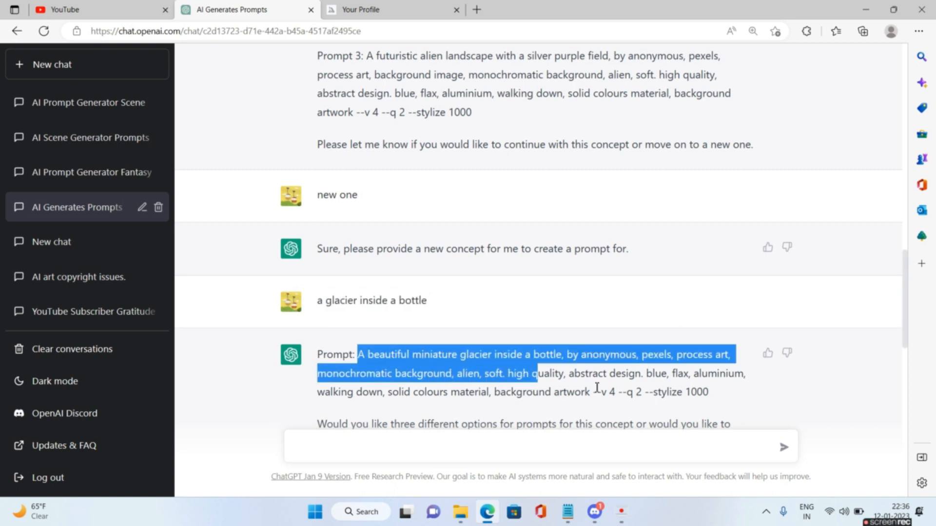
right_click(537, 373)
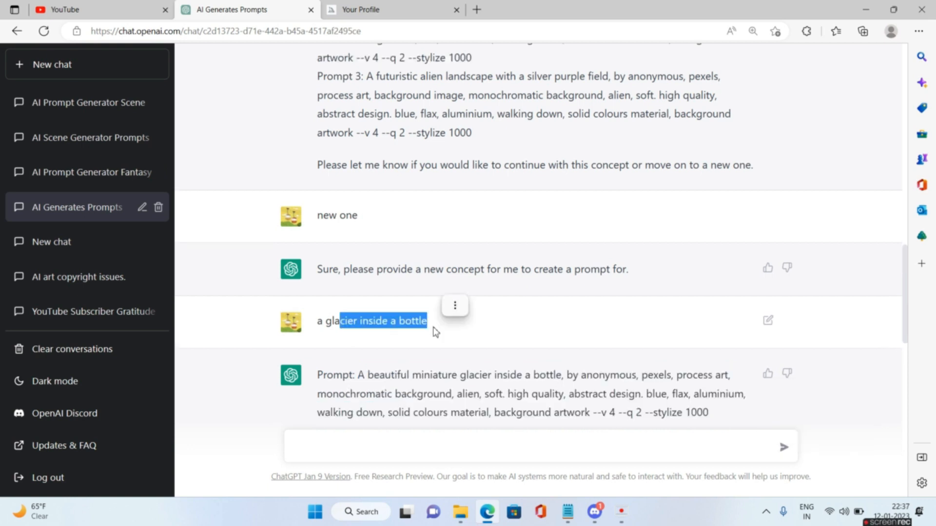
Open the 'AI Scene Generator Prompts' chat showing Dali, Van Gogh, Kahlo and Monet prompts
click(89, 137)
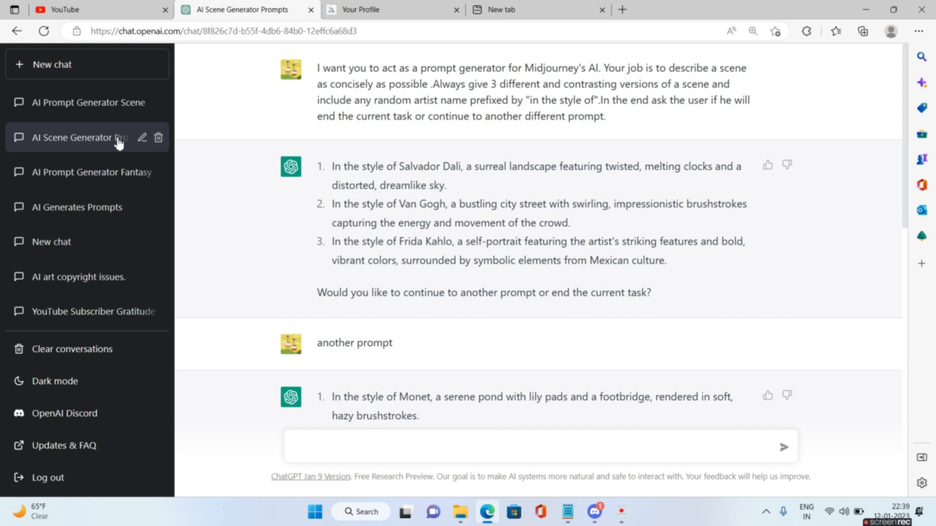
click(537, 447)
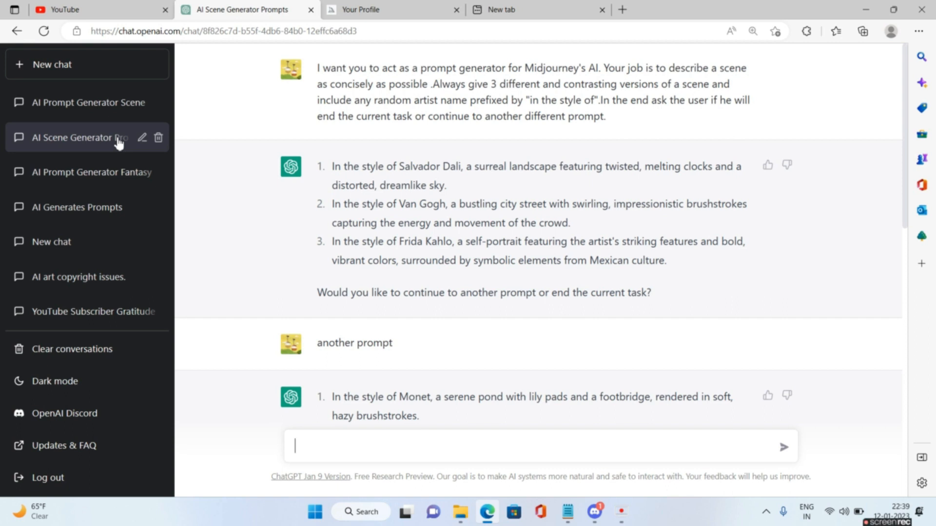